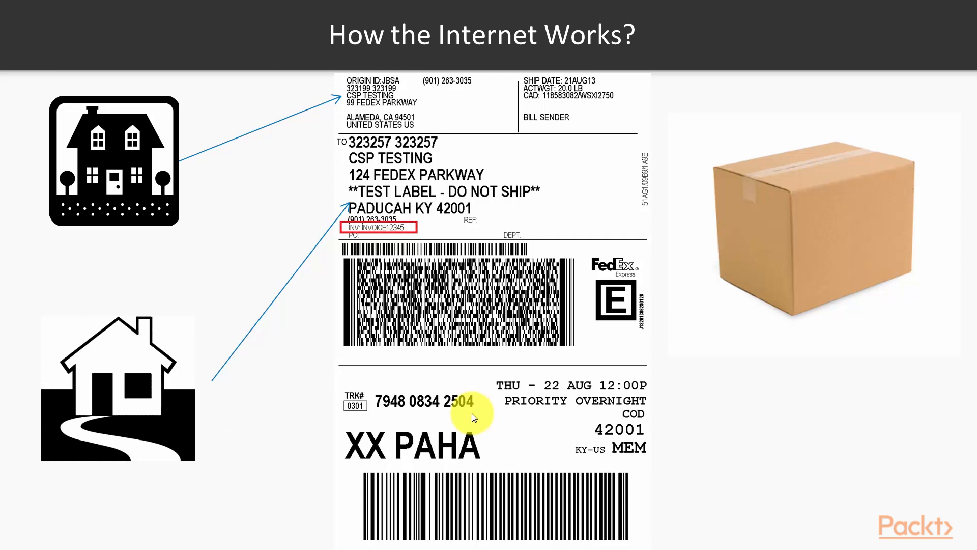
mouse_move(514, 368)
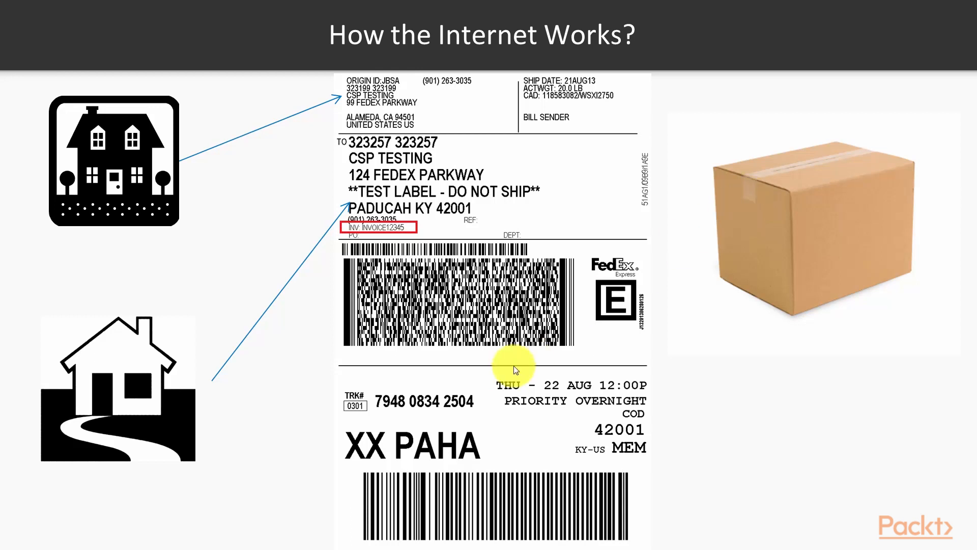